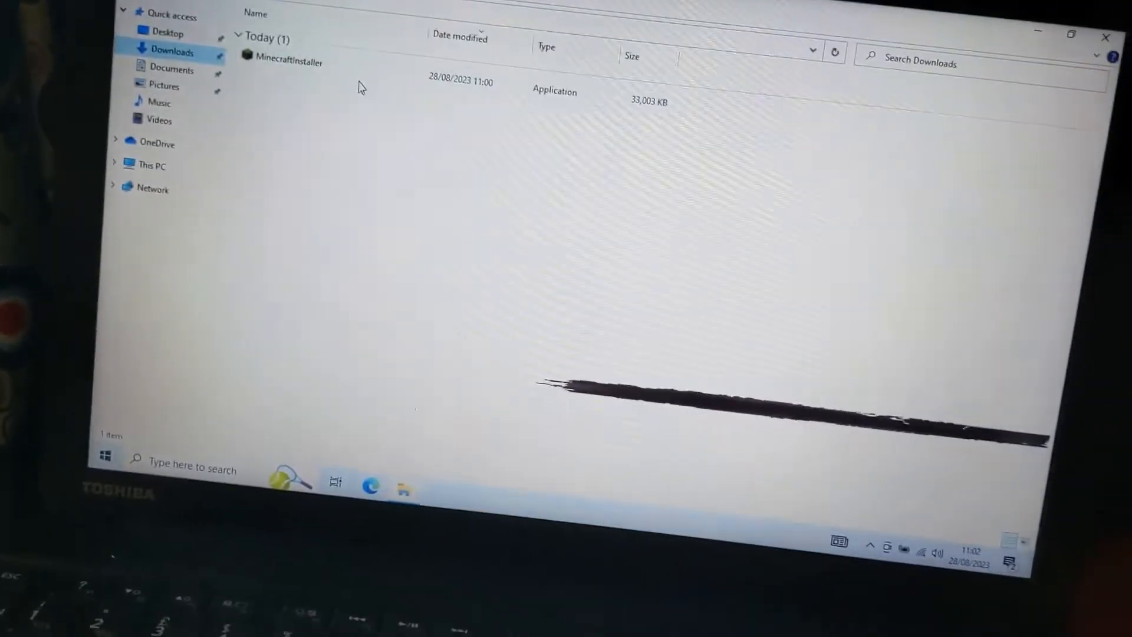
Run the downloaded MinecraftInstaller from Downloads, hitting the Microsoft Store 'Check your account' error.
double_click(288, 60)
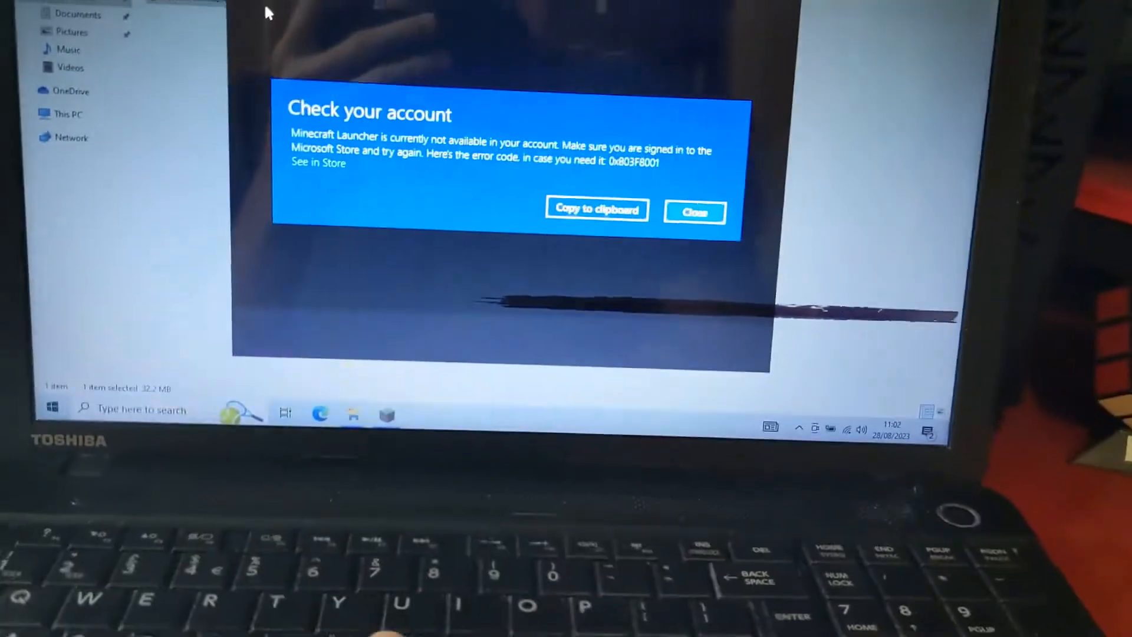
Dismiss the Store error and scroll Minecraft.net down to 'Need a different flavor?'.
left_click(693, 211)
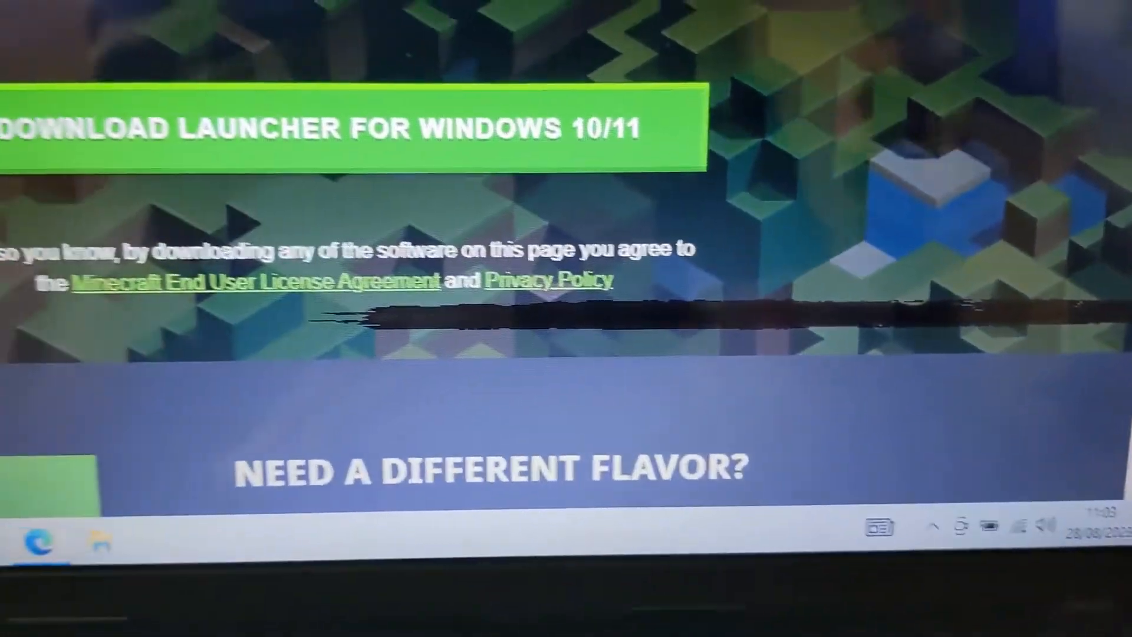
scroll("down", 3)
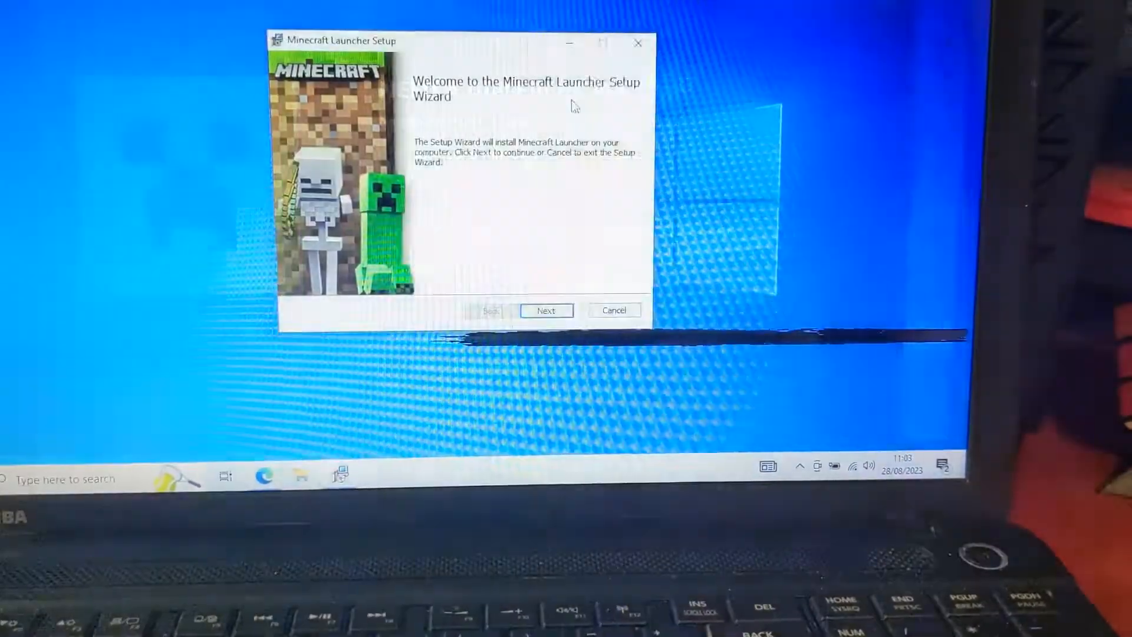
Install the launcher to the default Program Files (x86) folder, allow UAC, and finish with 'Start Minecraft Launcher' checked.
left_click(546, 310)
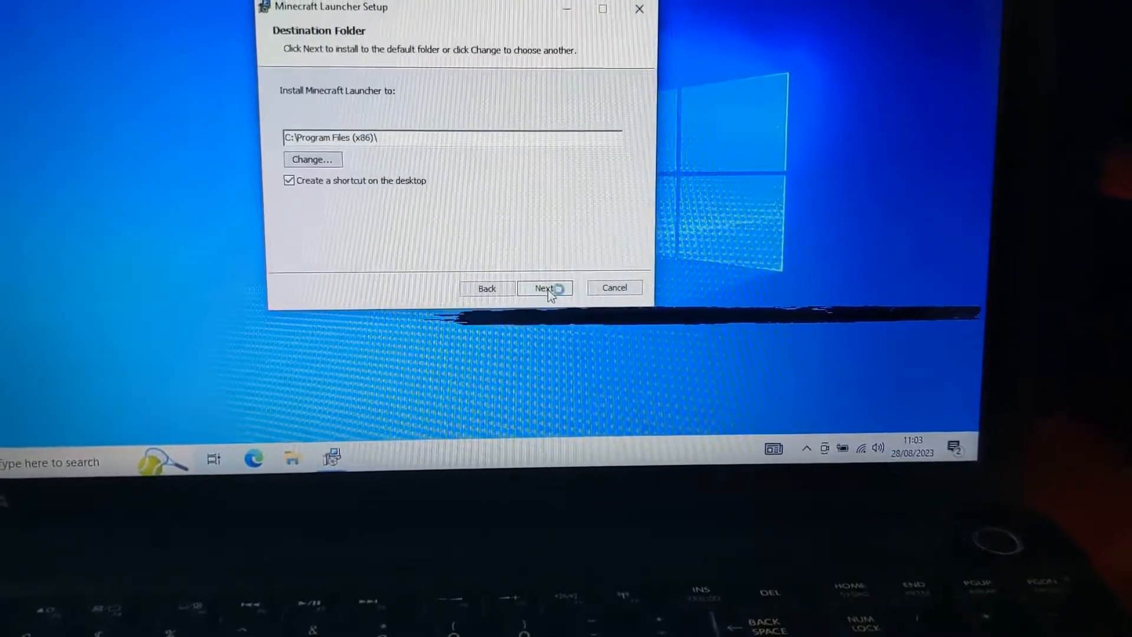
left_click(544, 287)
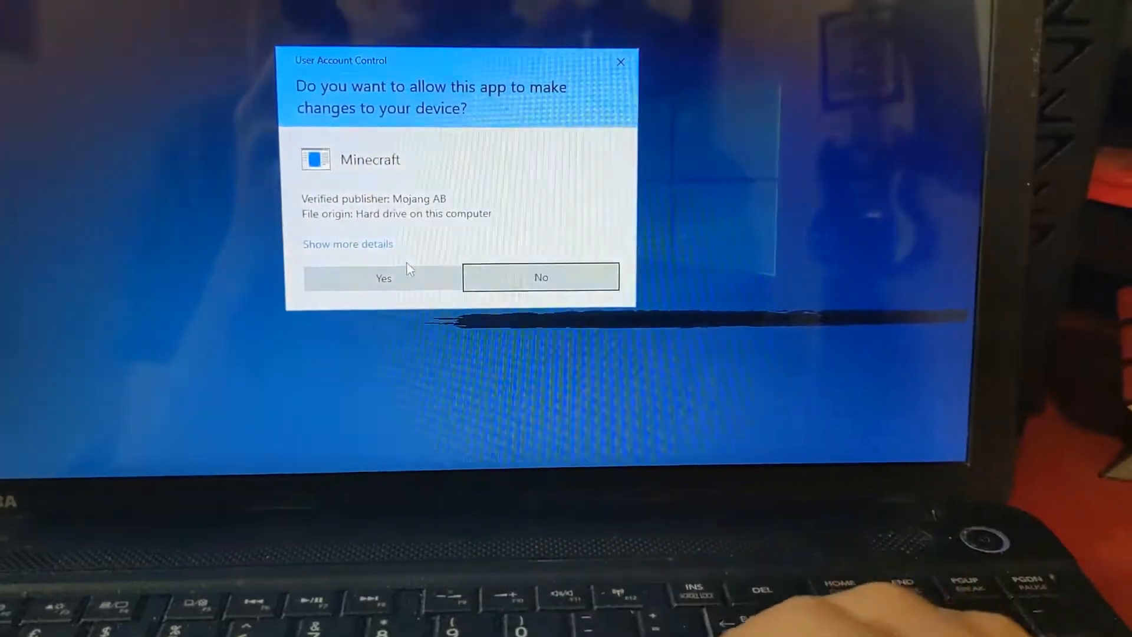
left_click(383, 278)
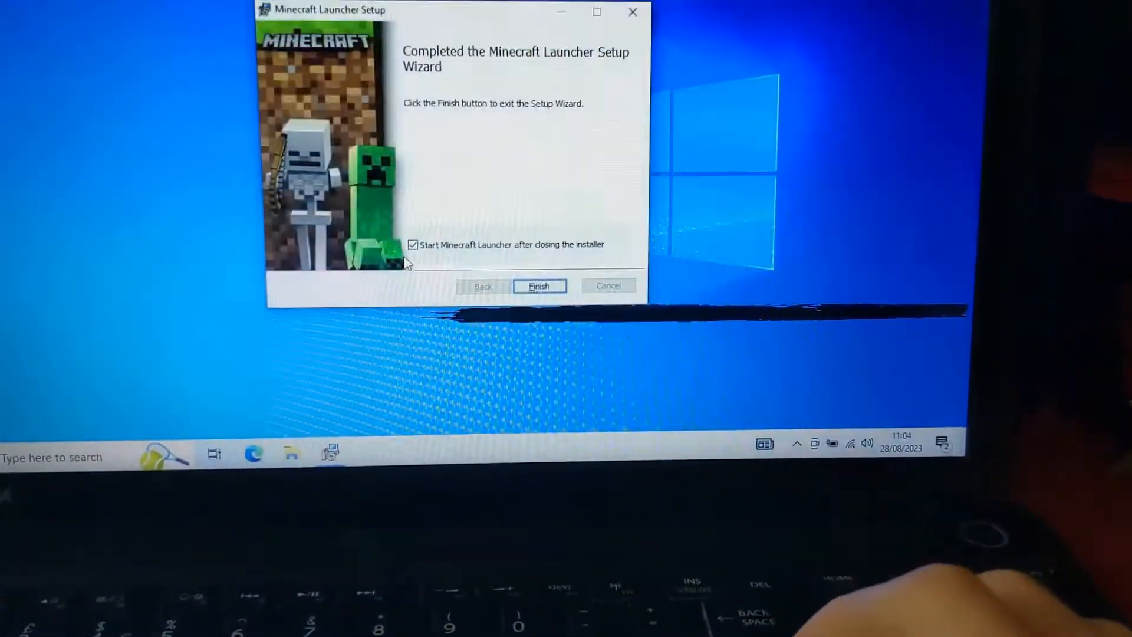
left_click(539, 286)
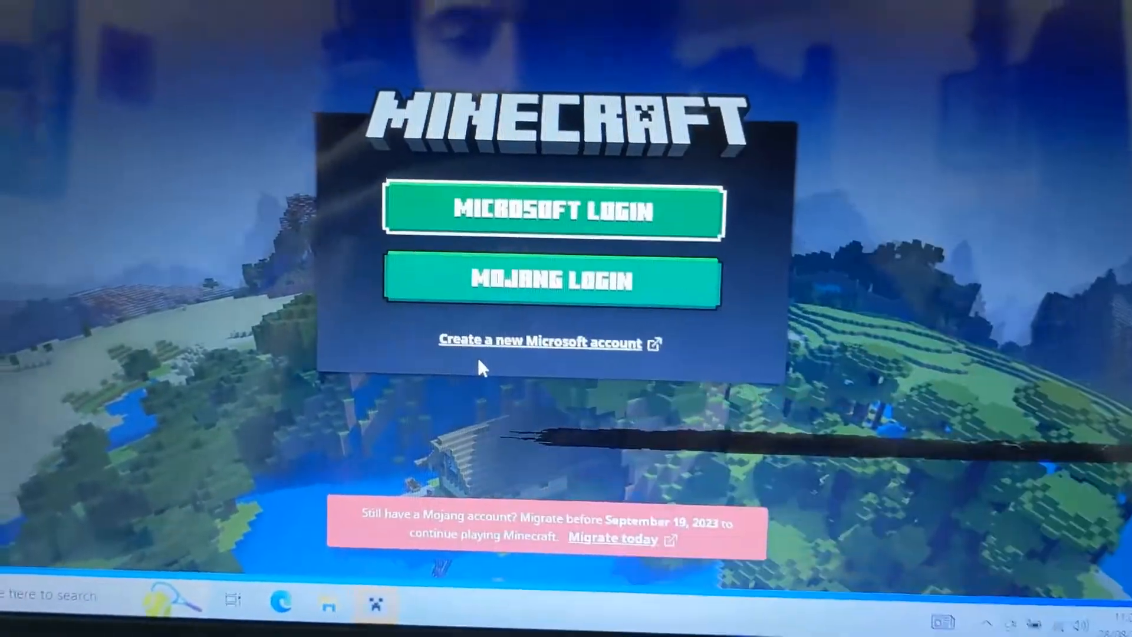
Choose MICROSOFT LOGIN to reach the Sign in to Minecraft window.
left_click(553, 211)
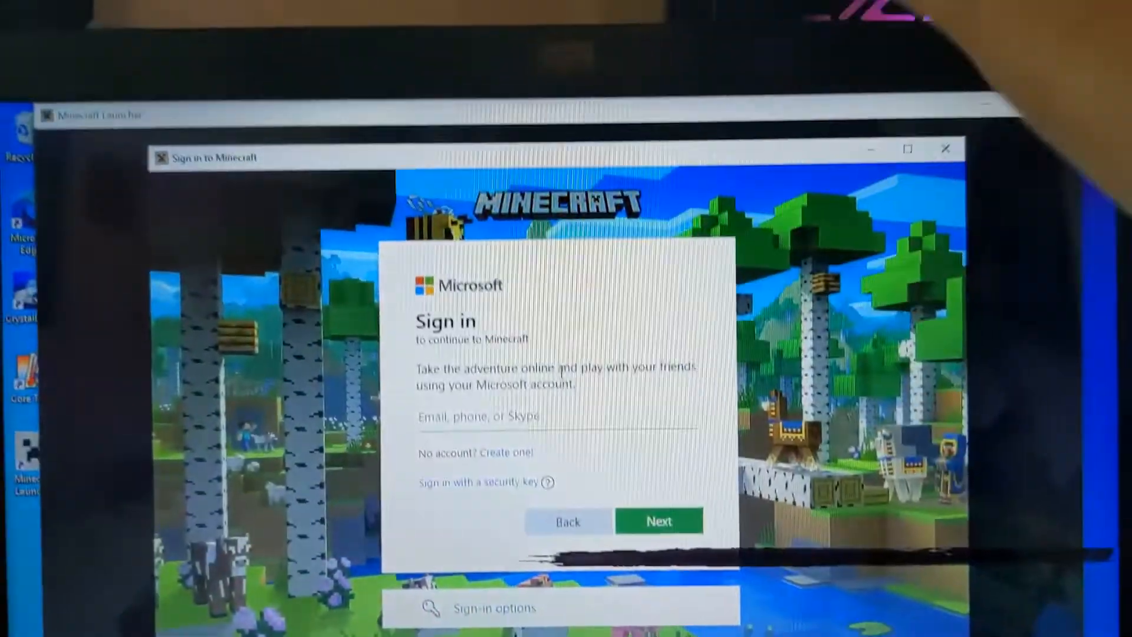